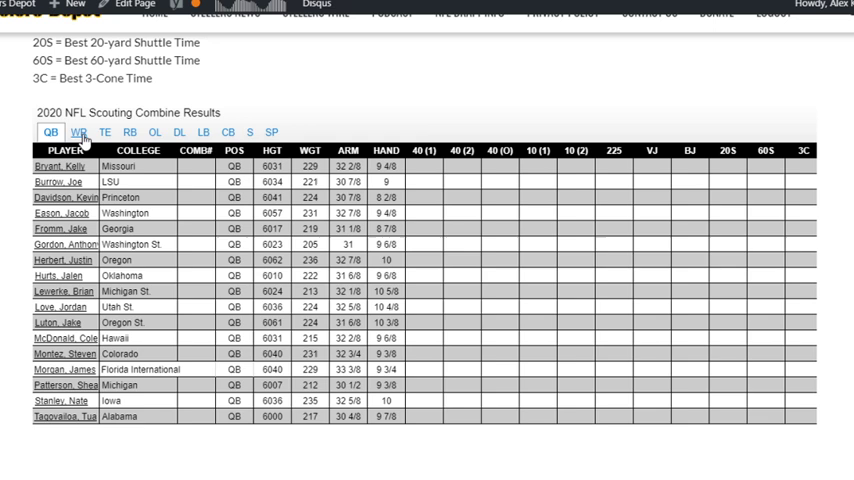
Step: Switch the combine results table to the tight ends, showing TE01–TE20
click(104, 132)
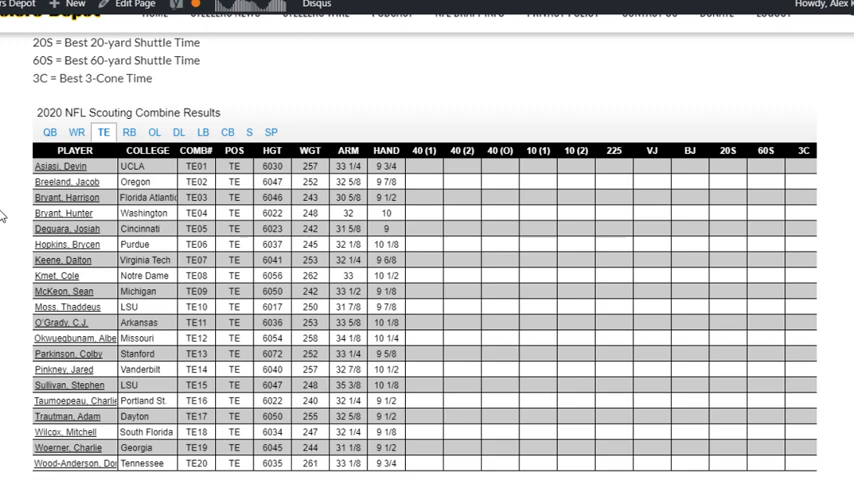
scroll(down, 3)
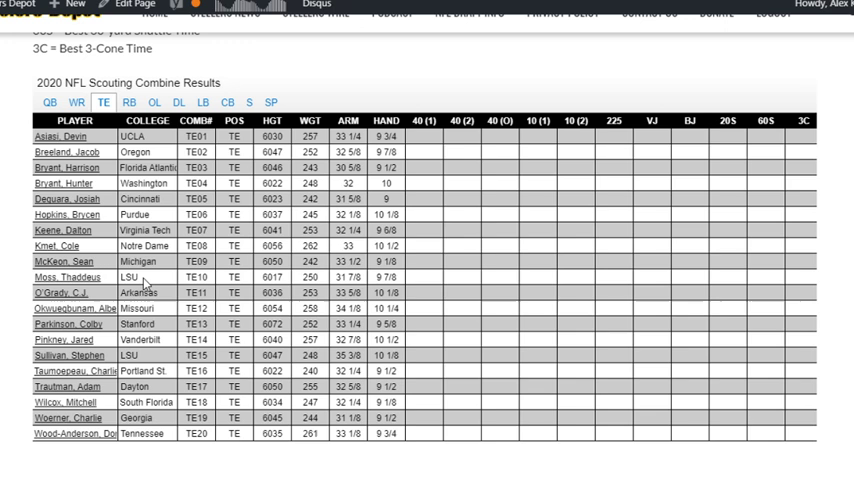
click(271, 277)
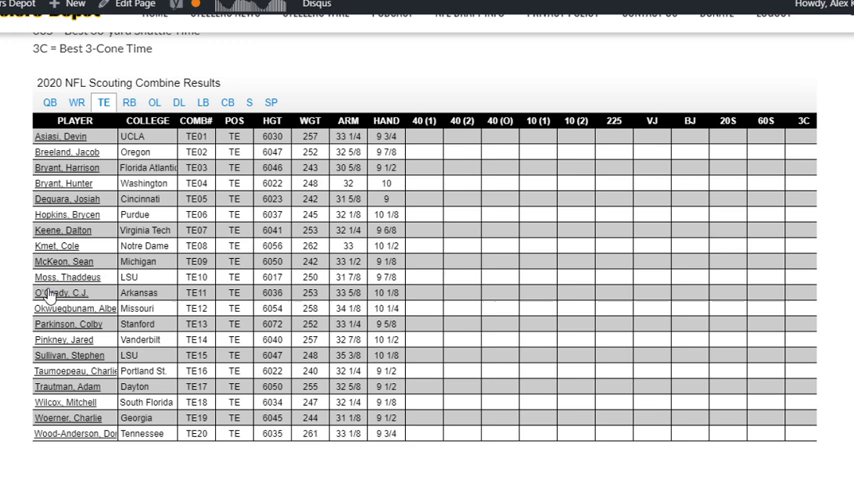
mouse_move(5, 289)
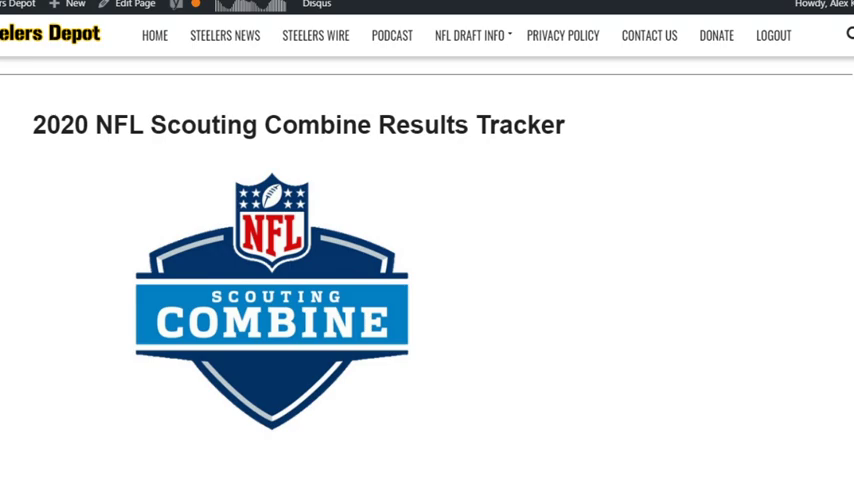
Step: Scroll down and switch the combine table back to the tight ends' measurements
scroll(down, 3)
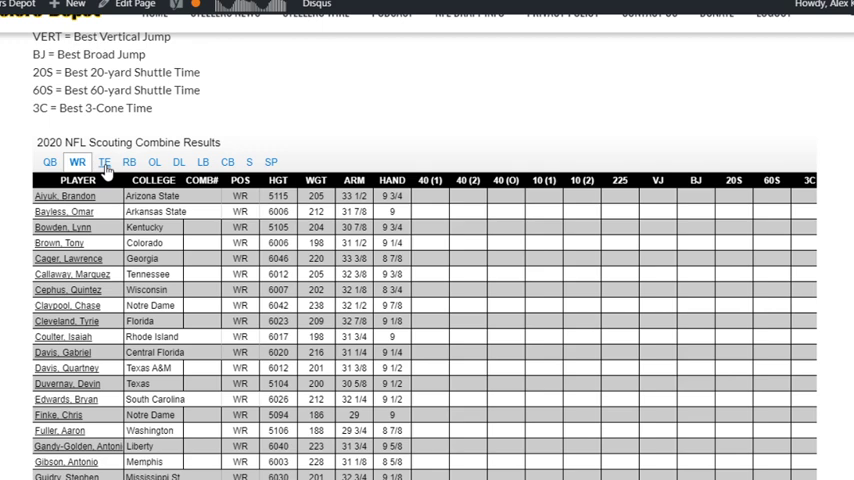
click(103, 162)
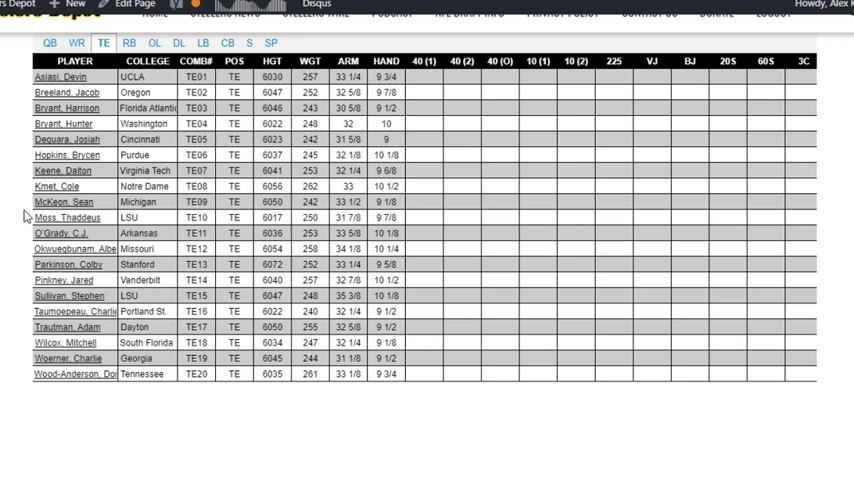
mouse_move(8, 217)
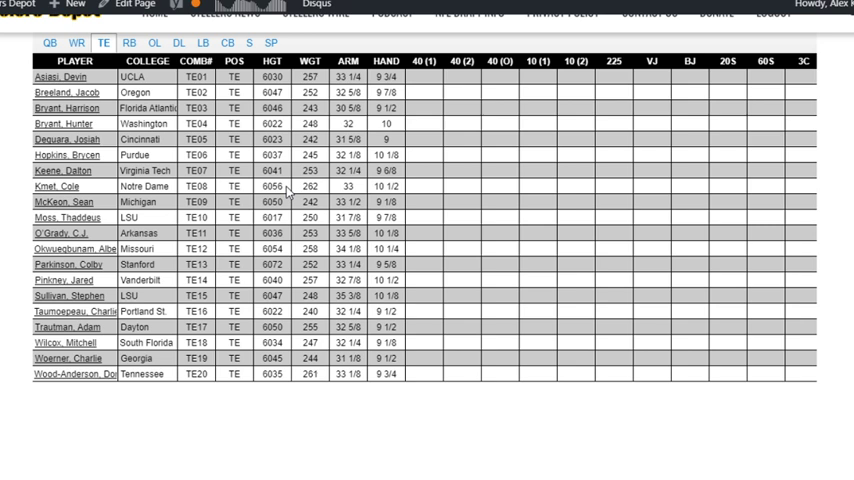
mouse_move(340, 195)
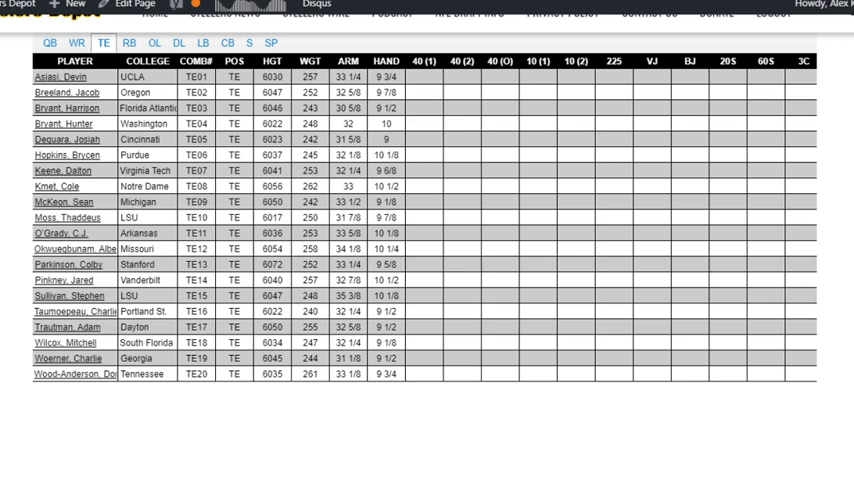
mouse_move(62, 152)
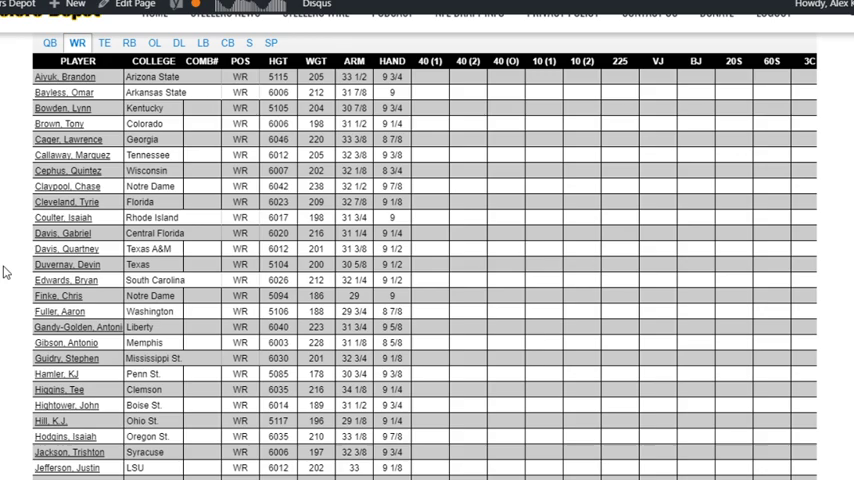
scroll(down, 3)
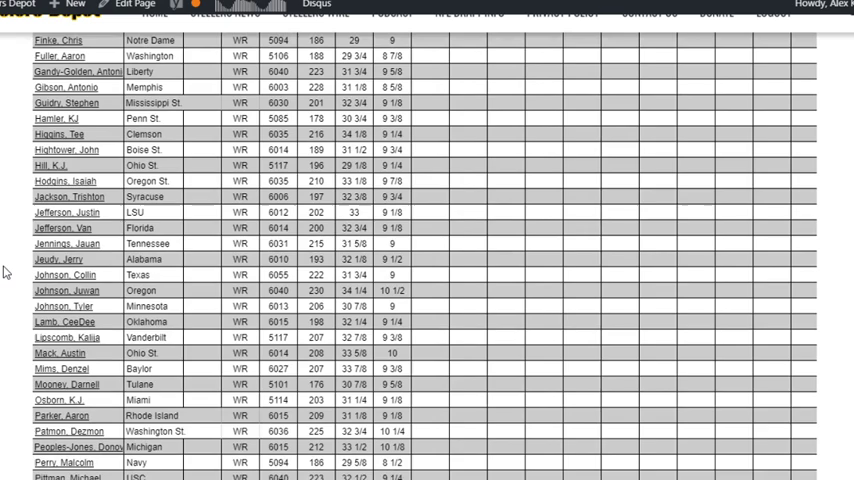
scroll(down, 3)
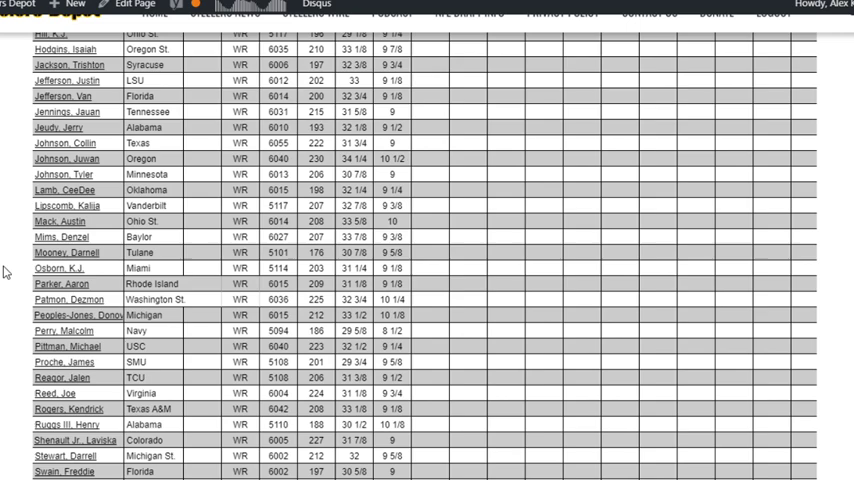
scroll(down, 3)
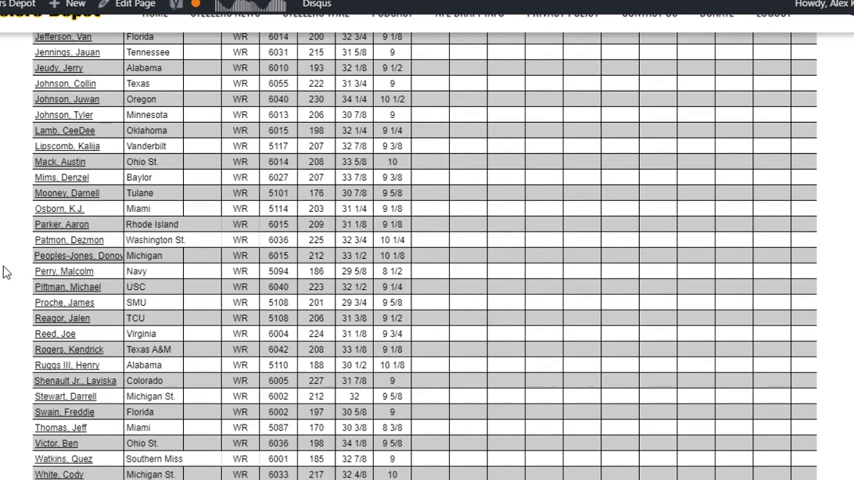
scroll(down, 3)
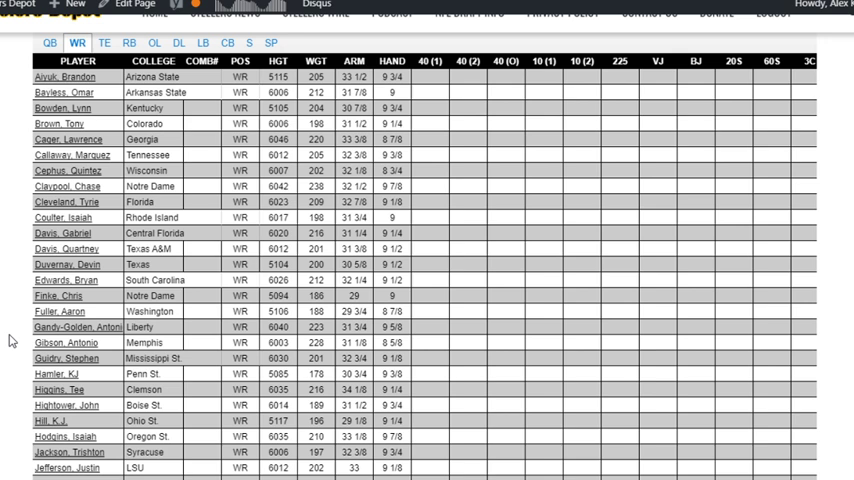
Step: Show all twenty tight ends' weigh-in measurements in the combine table
click(104, 42)
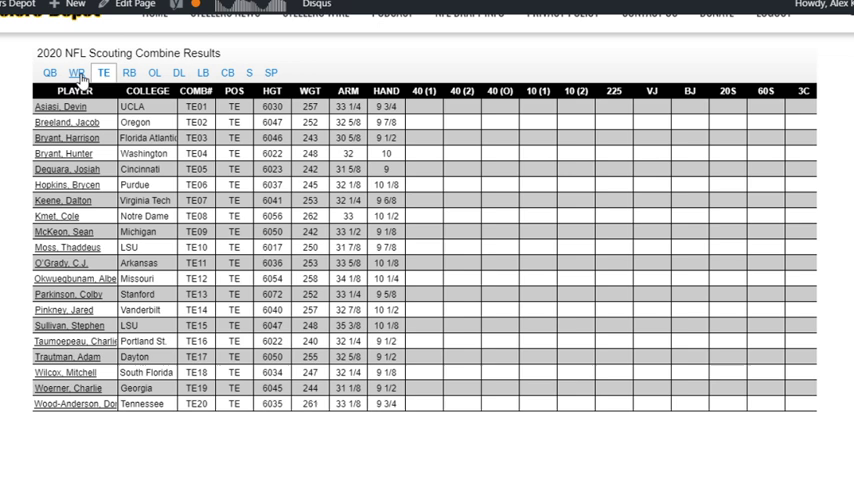
Step: Bring back the wide receiver measurements, review Gibson through Reed, and return to the top
click(76, 72)
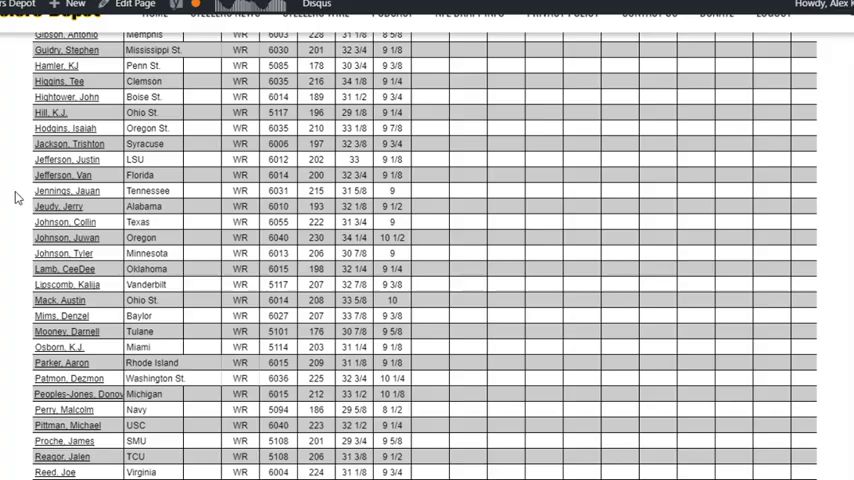
scroll(up, 3)
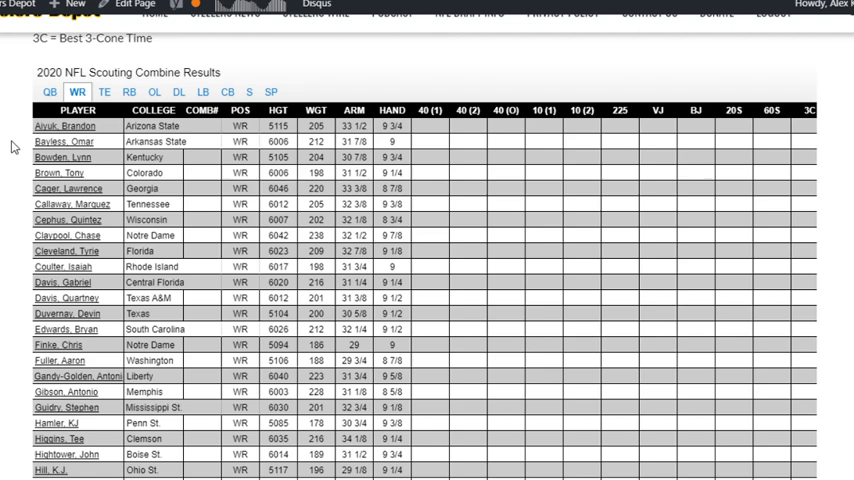
scroll(down, 3)
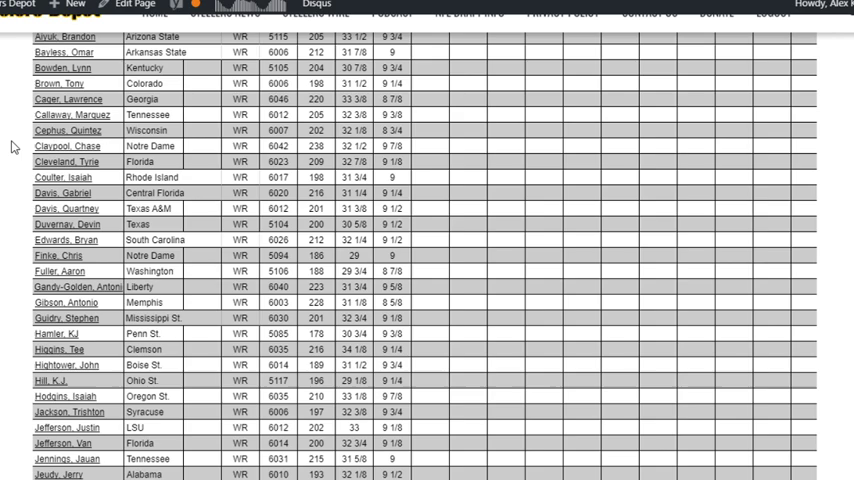
Step: Scroll the wide receiver table down to show rows from Fuller through Proche
scroll(down, 3)
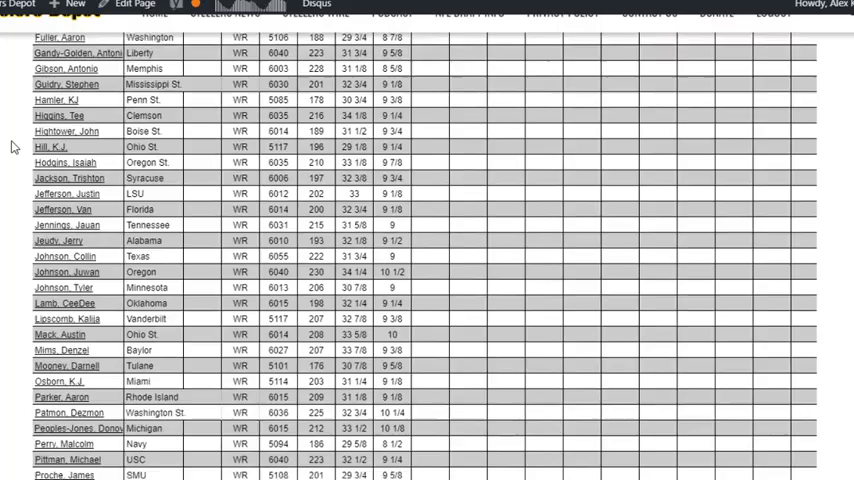
Step: Scroll to the last receiver row, White, then back up to Hightower through Stewart
scroll(down, 3)
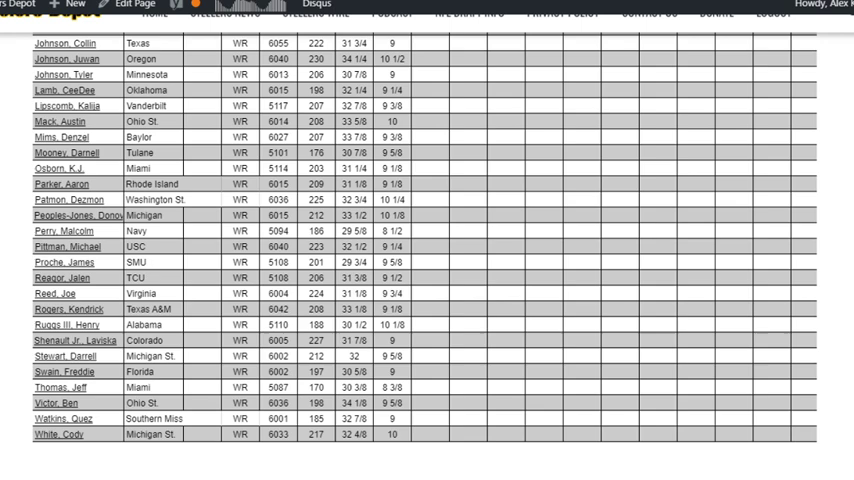
scroll(up, 3)
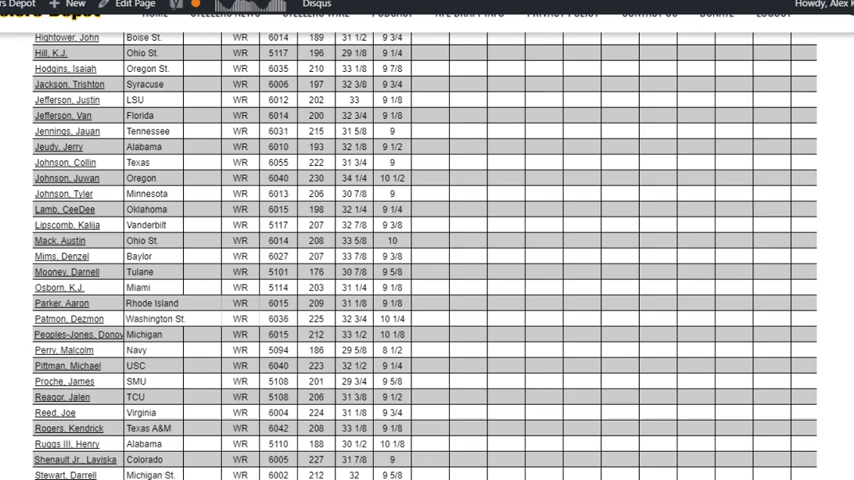
Step: Scroll the wide receiver table up to rows from Duvernay through Patmon
scroll(up, 3)
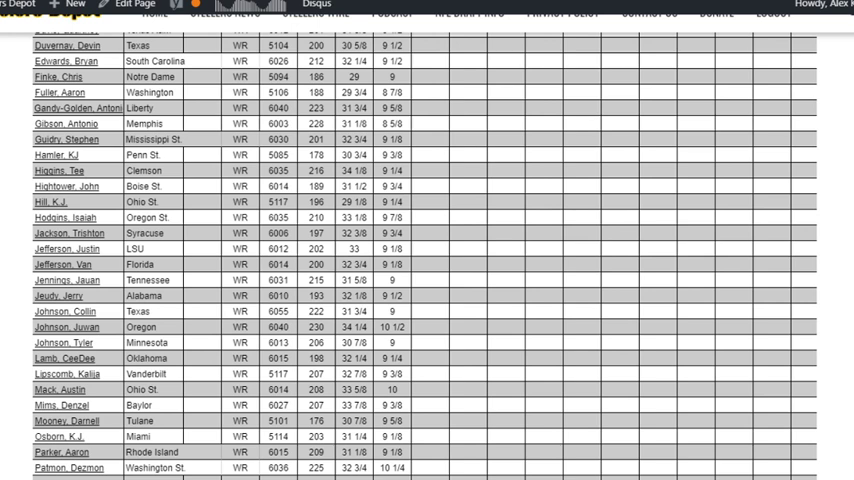